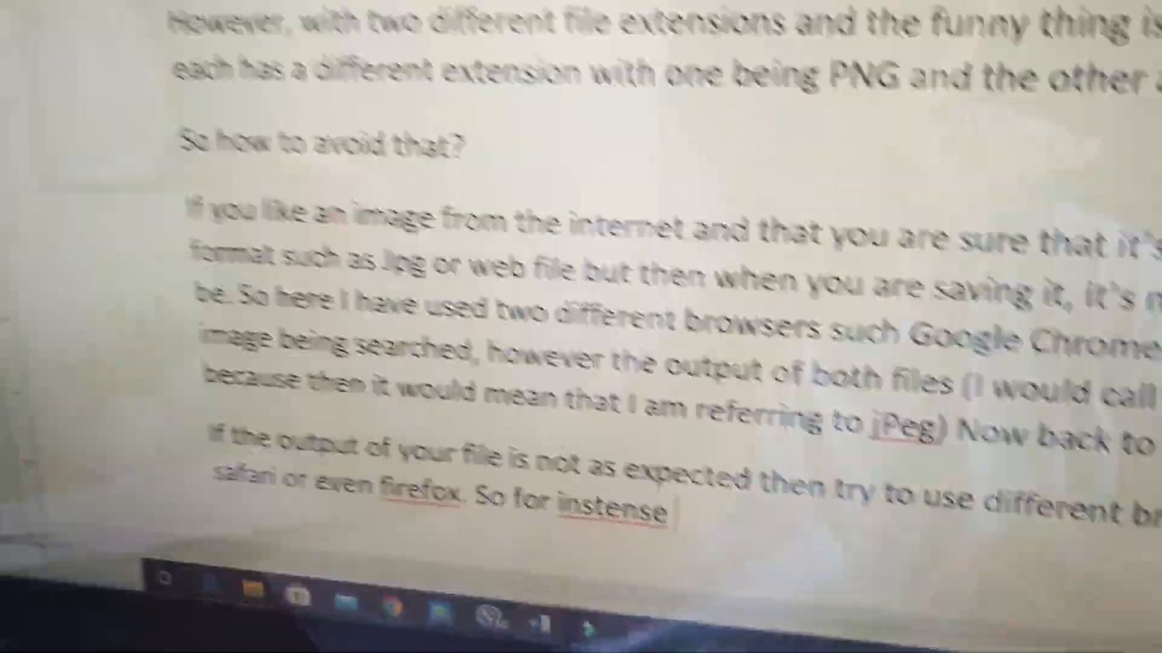
Scroll up through the Word notes on saving web images from different browsers
{"action": "scroll", "scroll_direction": "up", "scroll_amount": 3}
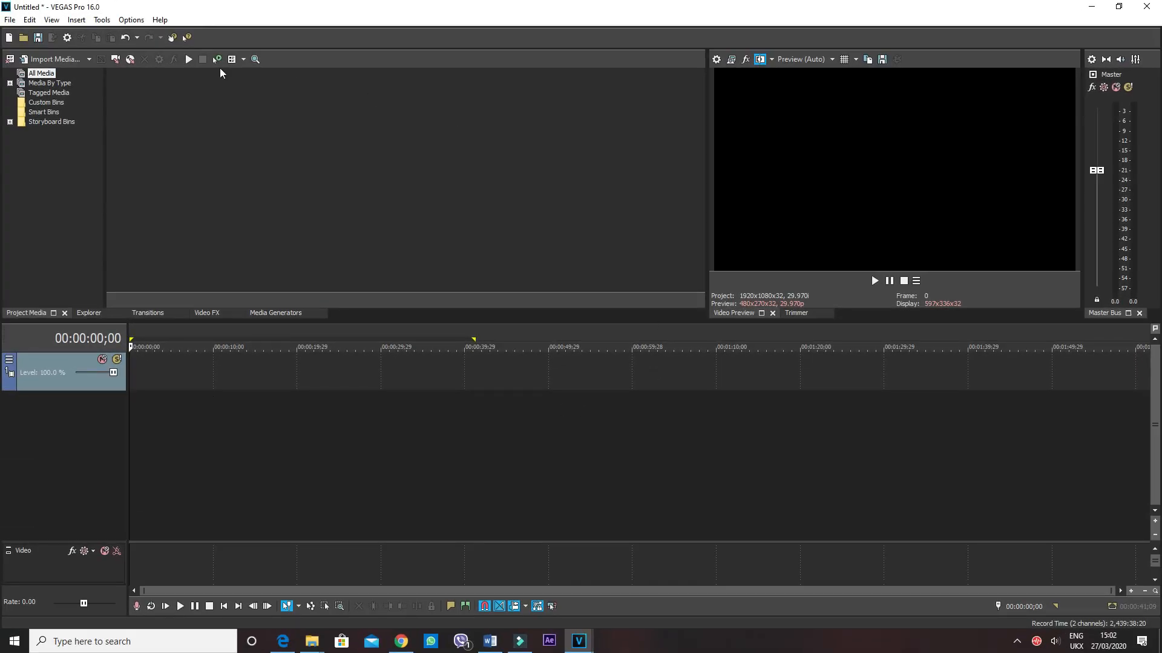
Import the webpage-saved anime girl webp image from New folder (2) into the project
{"action": "left_click", "coordinate": [22, 37]}
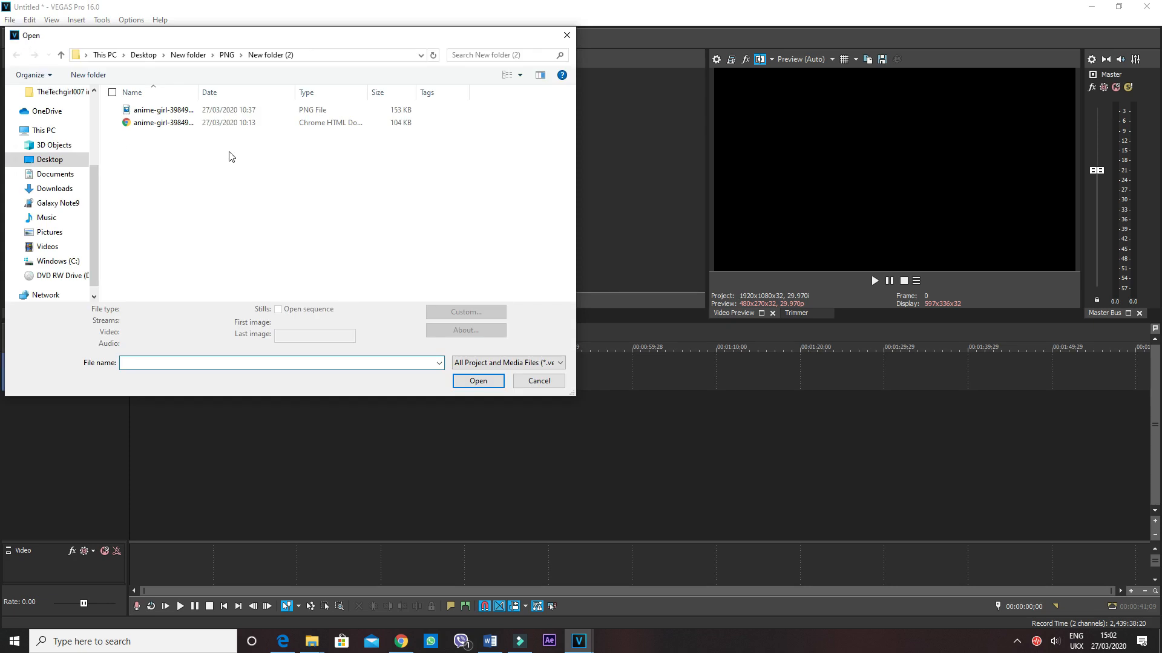
{"action": "left_click", "coordinate": [162, 122]}
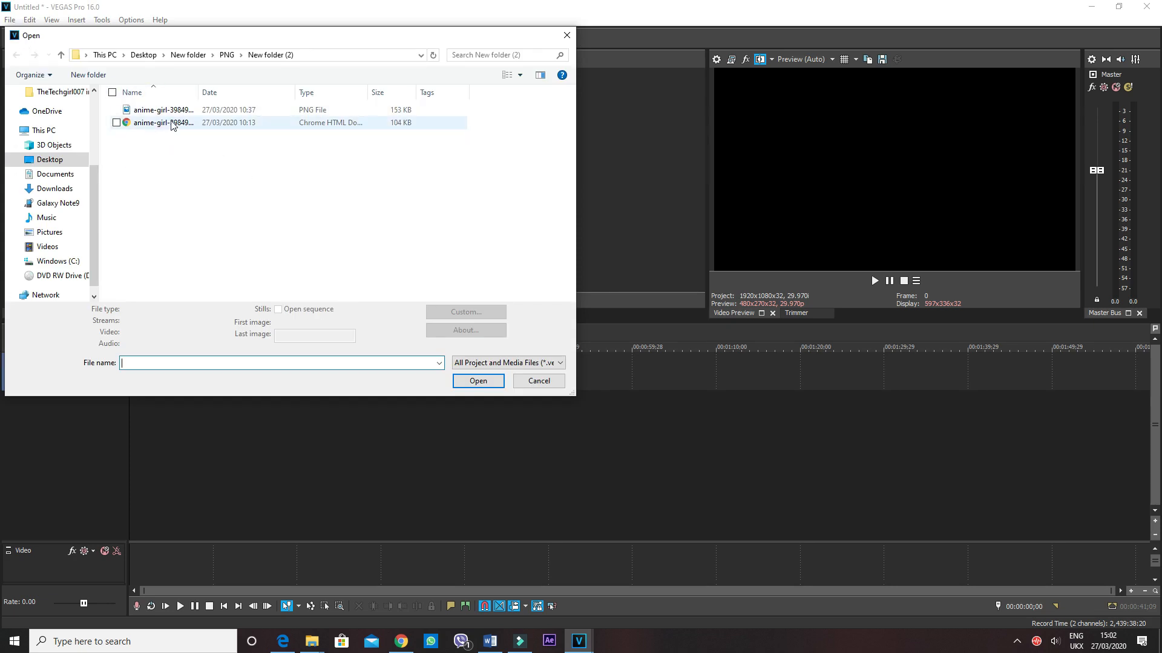
{"action": "left_click", "coordinate": [163, 109]}
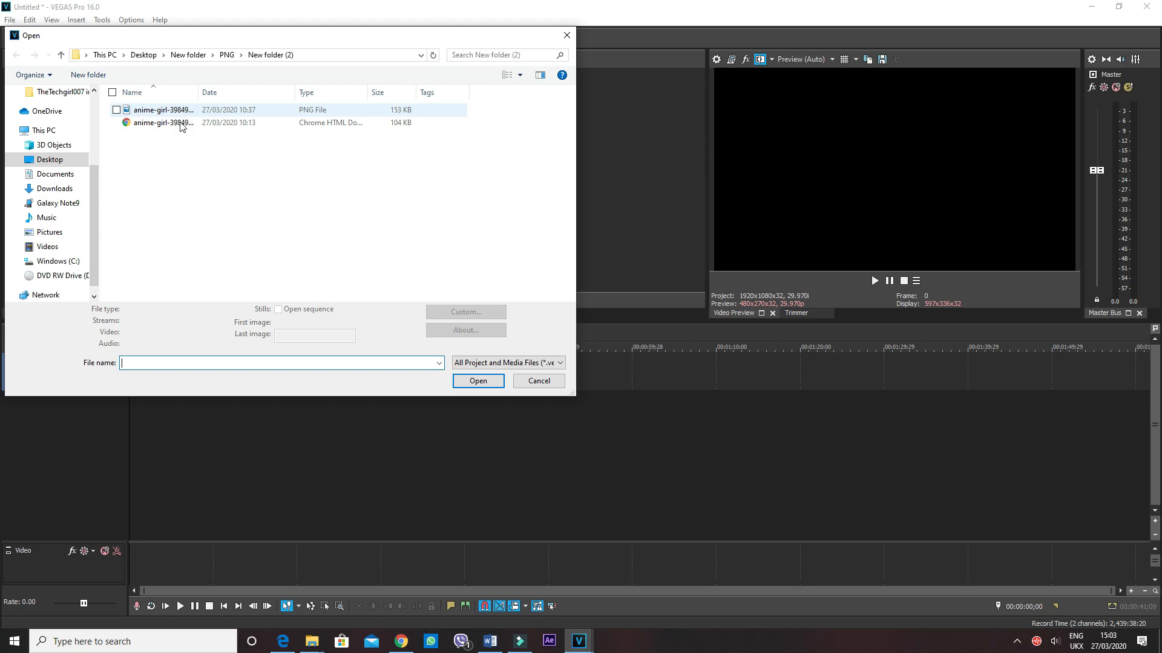
{"action": "left_click", "coordinate": [163, 122]}
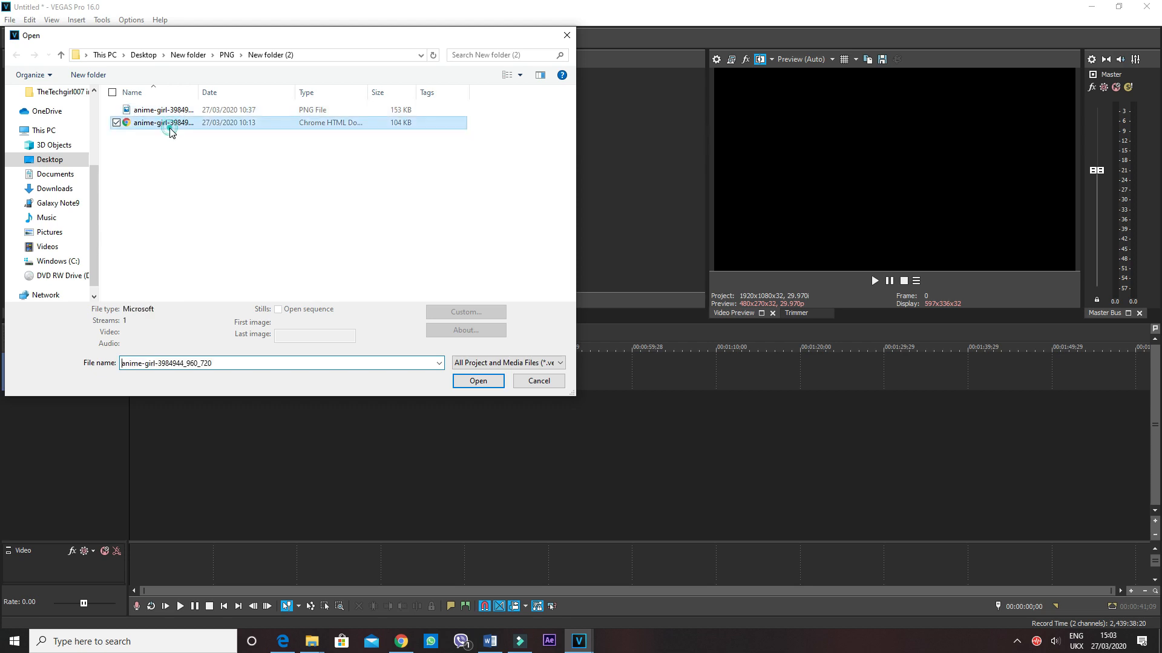
{"action": "left_click", "coordinate": [477, 381]}
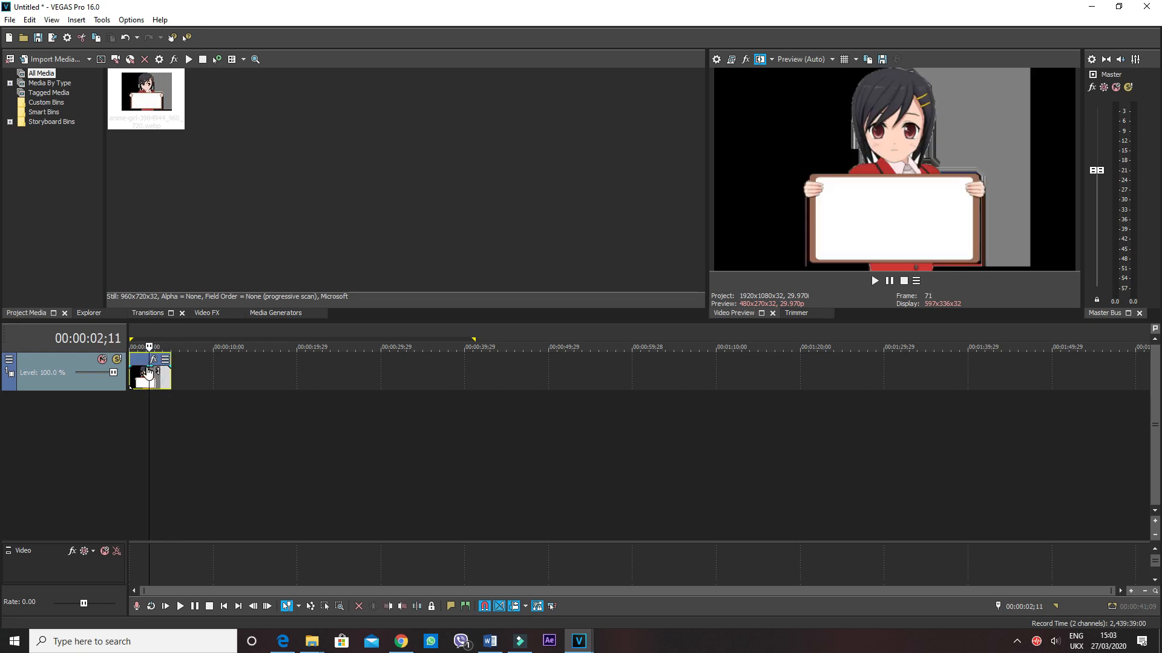
Place the anime girl PNG on the timeline after the webpage-saved clip
{"action": "left_click", "coordinate": [135, 346]}
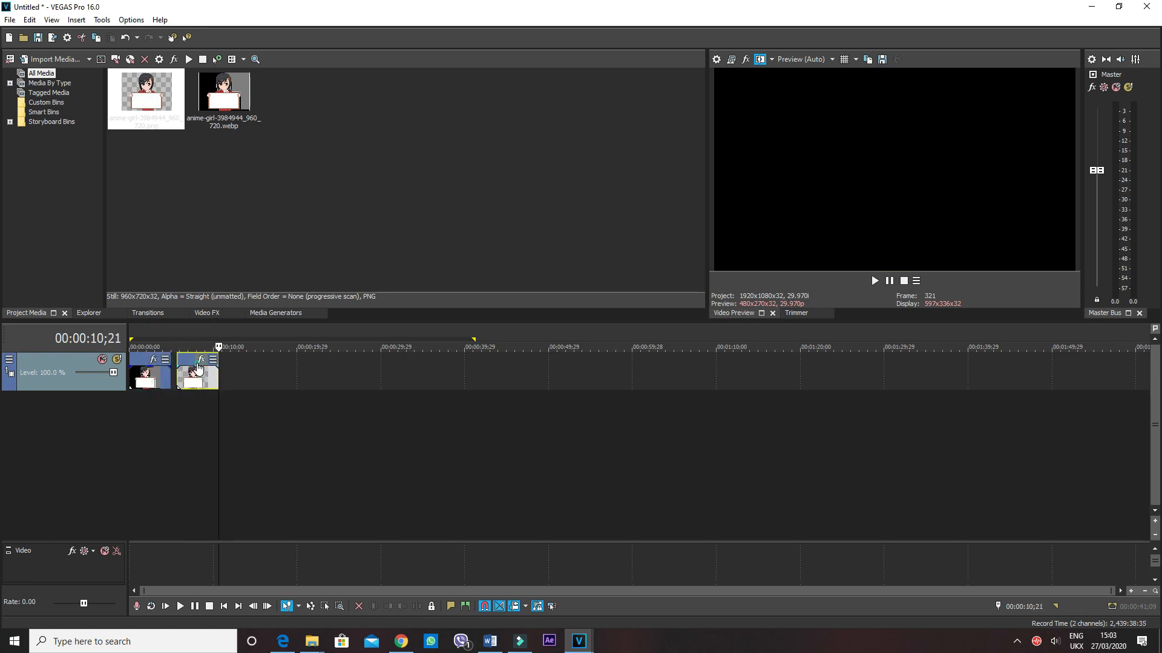
{"action": "left_click", "coordinate": [196, 346]}
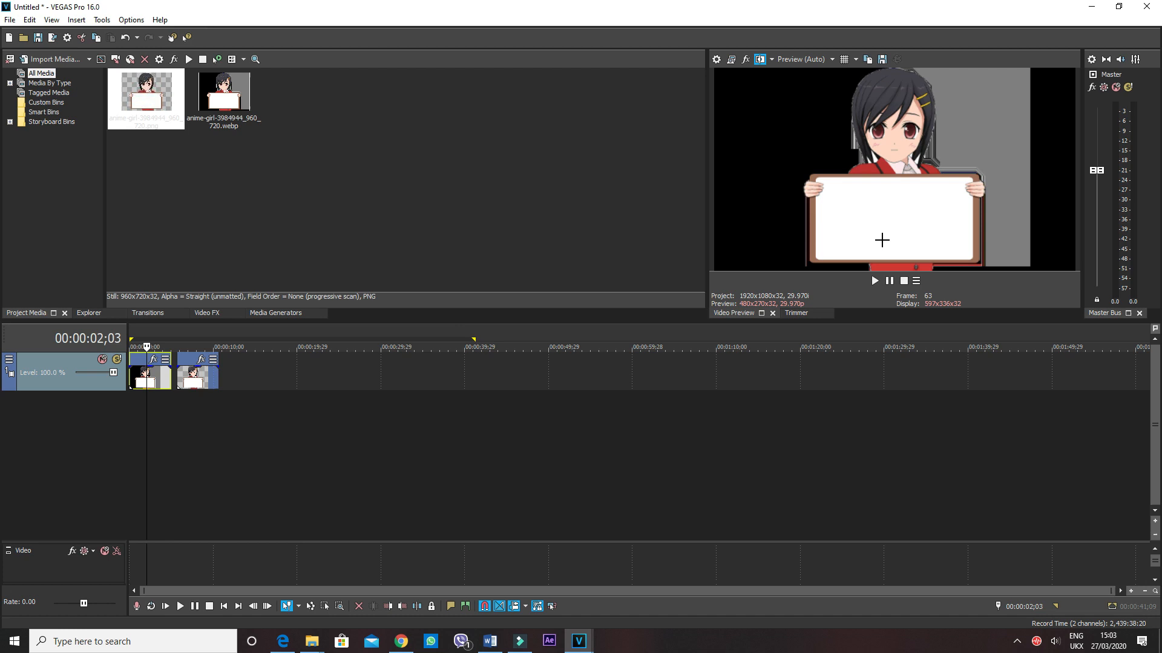
{"action": "mouse_move", "coordinate": [457, 201]}
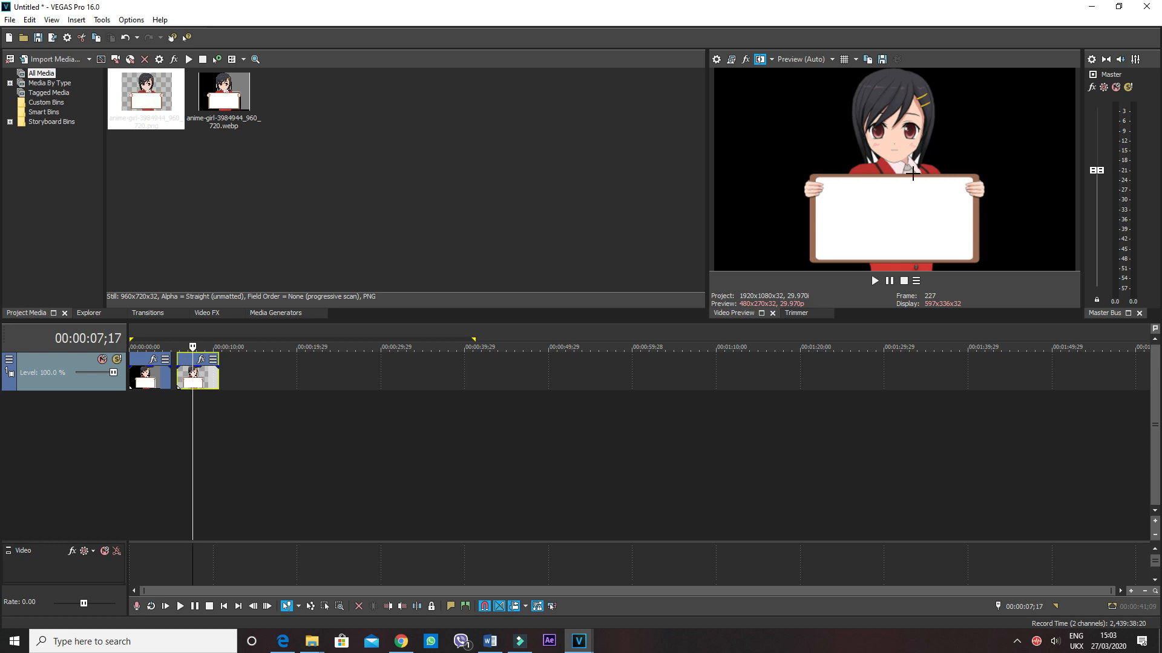
{"action": "left_click", "coordinate": [145, 347]}
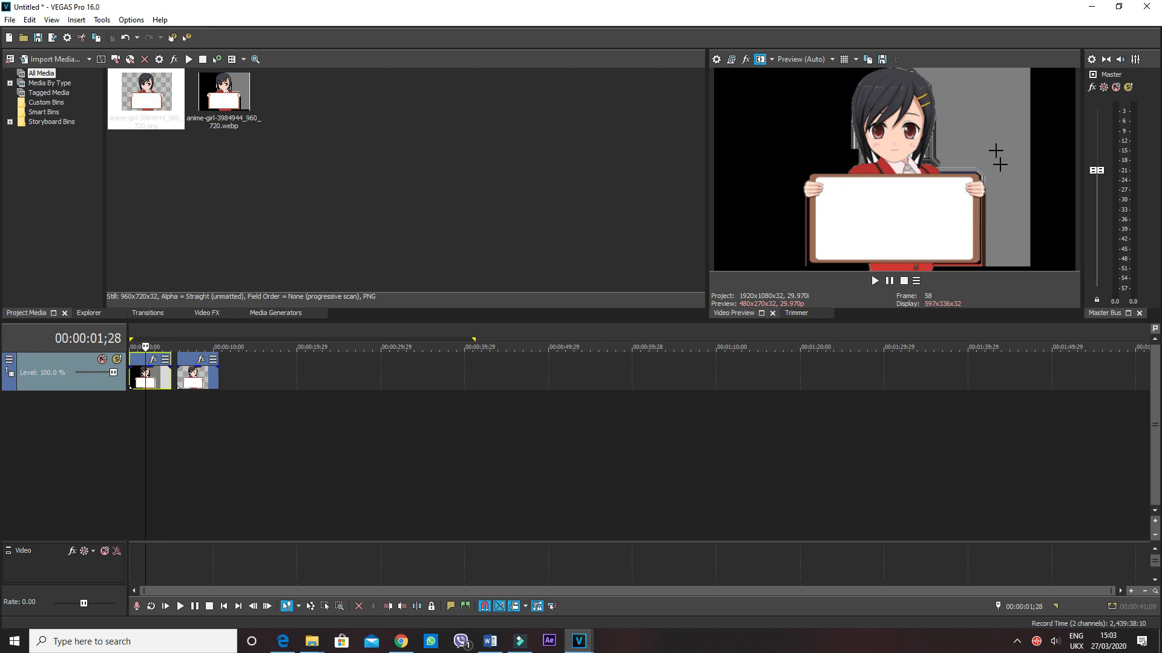
{"action": "mouse_move", "coordinate": [874, 141]}
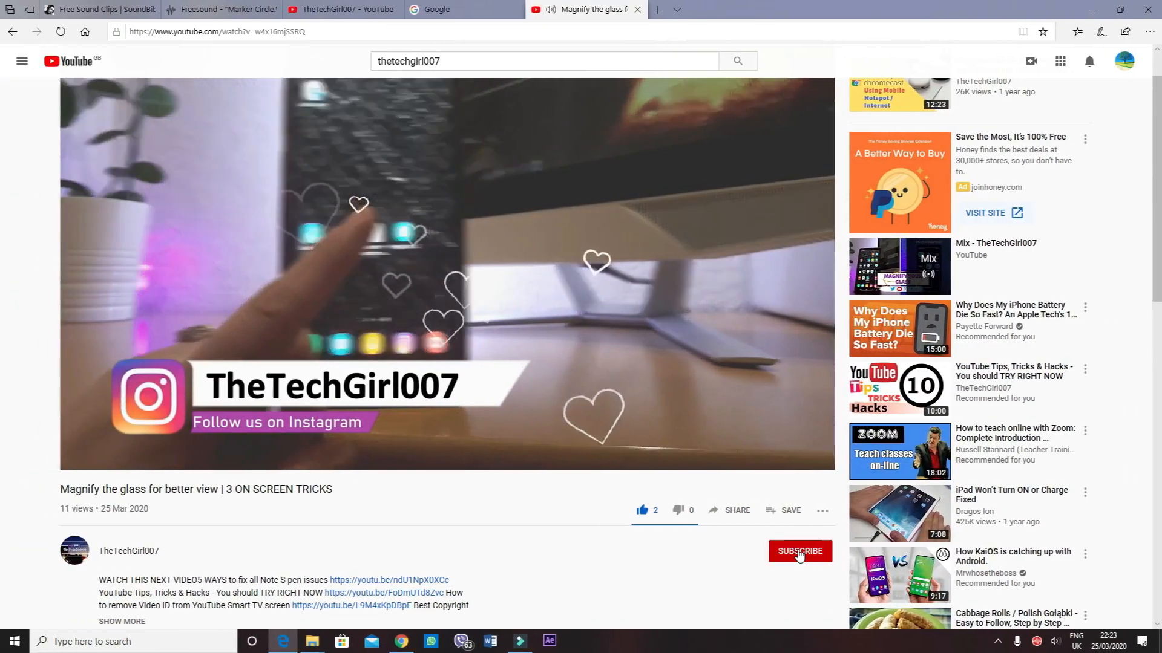
Subscribe with all notifications, like the video, and scroll down to the description
{"action": "left_click", "coordinate": [799, 551]}
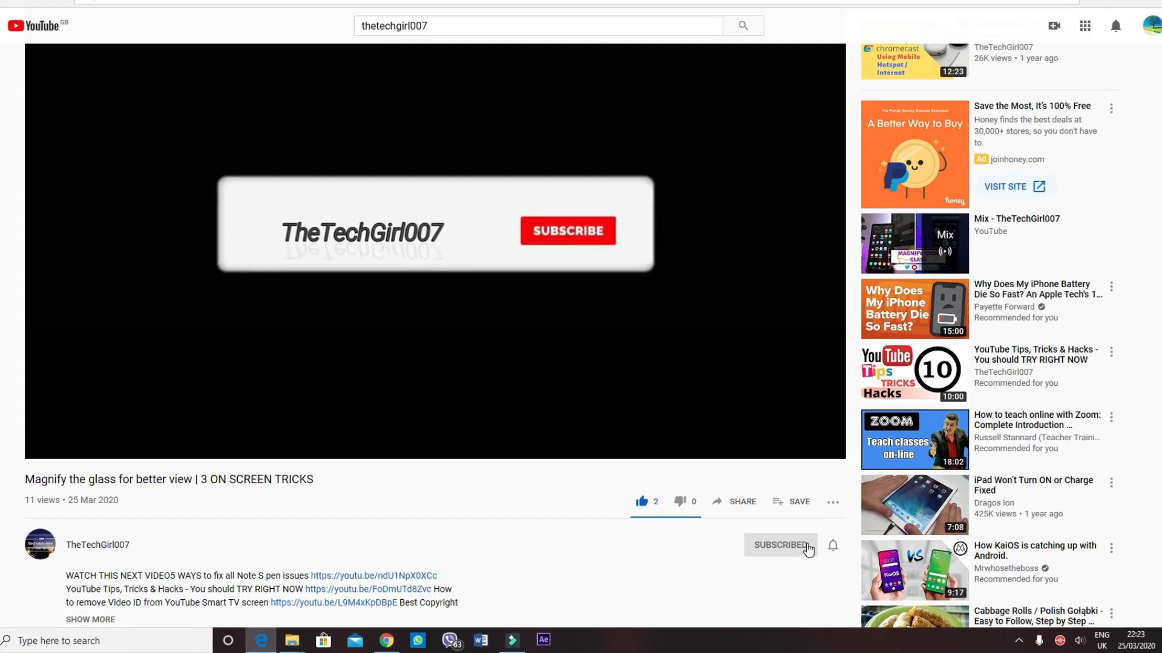
{"action": "left_click", "coordinate": [832, 544]}
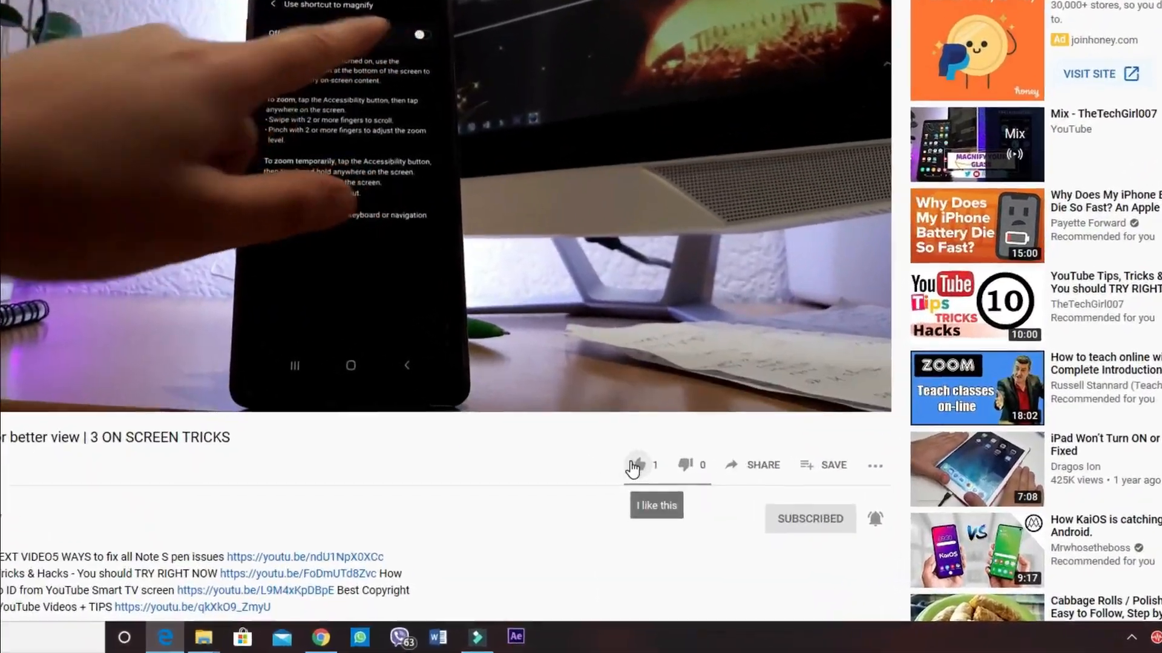
{"action": "left_click", "coordinate": [763, 465]}
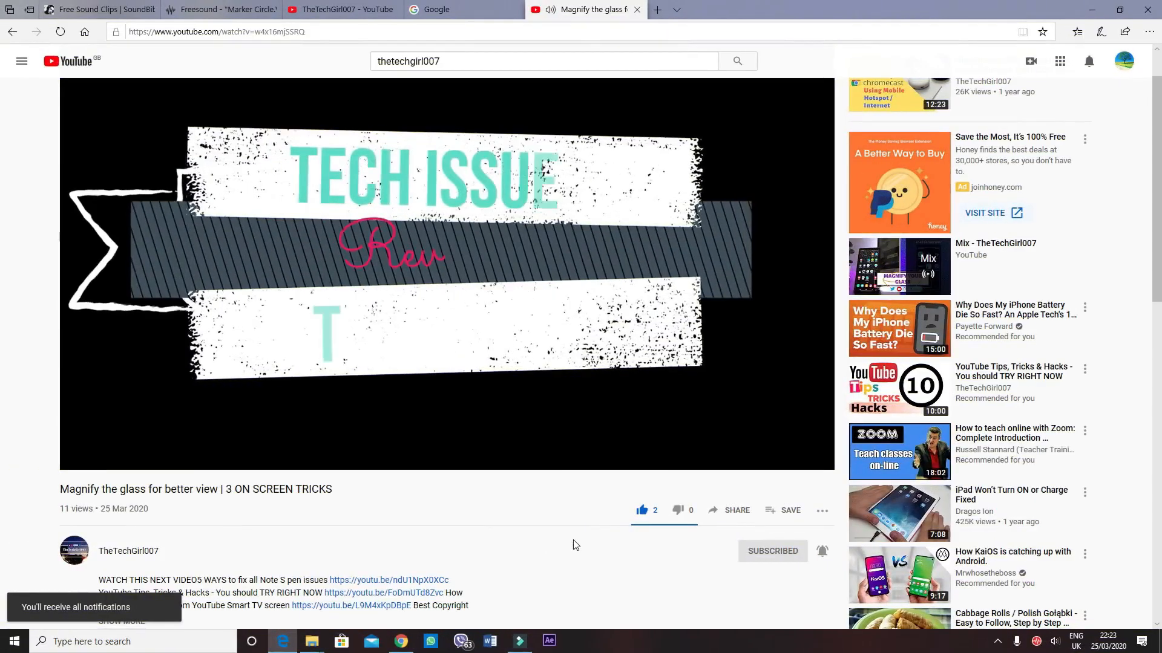
{"action": "scroll", "scroll_direction": "down", "scroll_amount": 3}
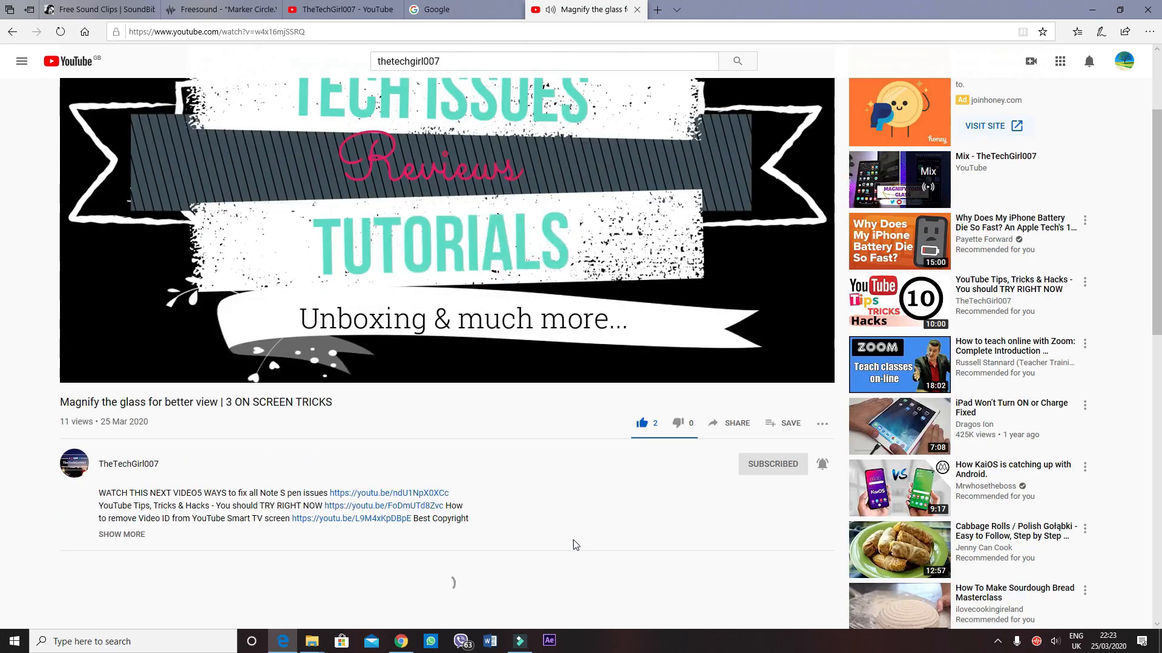
{"action": "scroll", "scroll_direction": "down", "scroll_amount": 3}
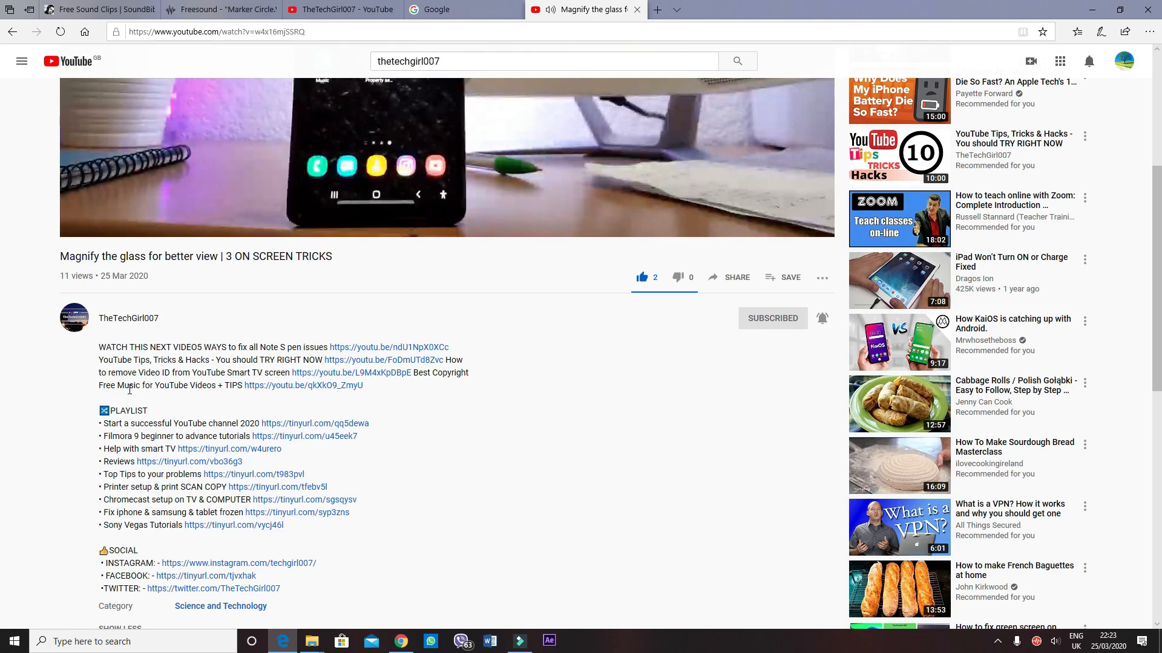